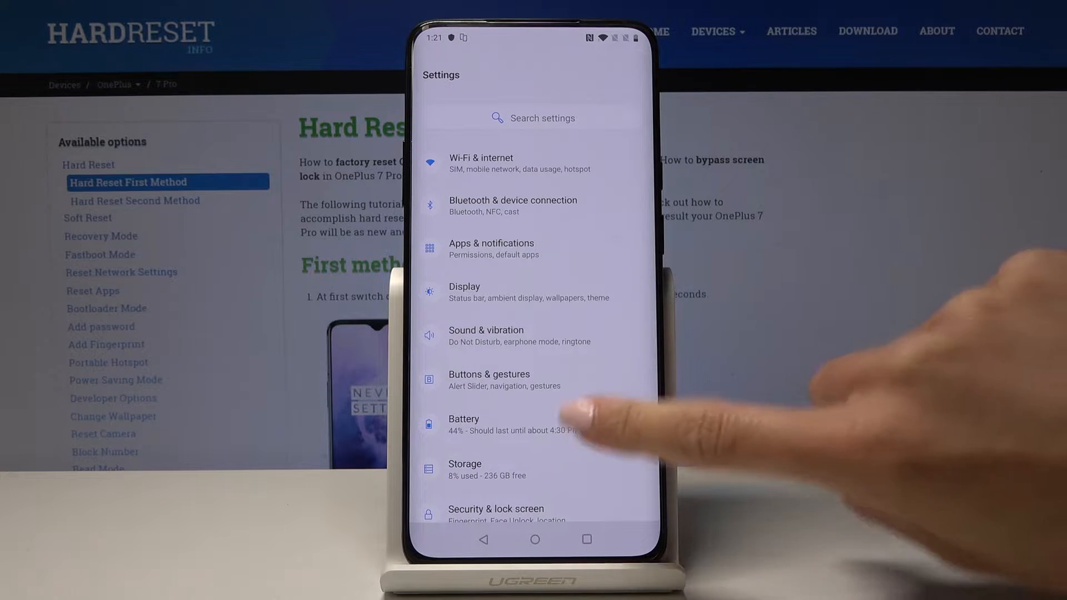
- Scroll Settings to System and go to its Date & time page
{"action": "scroll", "scroll_direction": "down", "scroll_amount": 3}
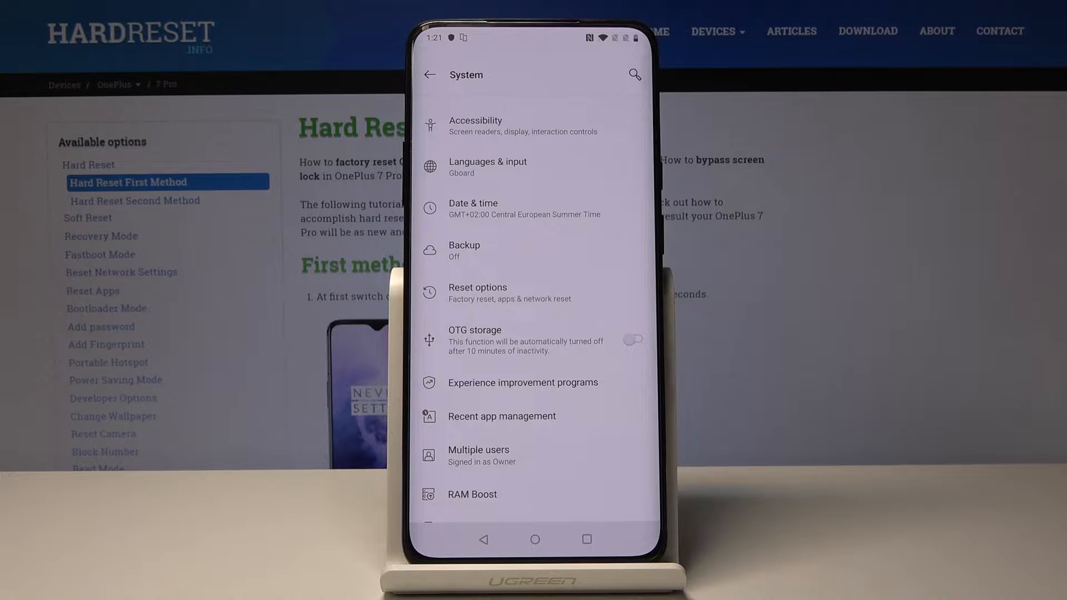
{"action": "left_click", "coordinate": [473, 208]}
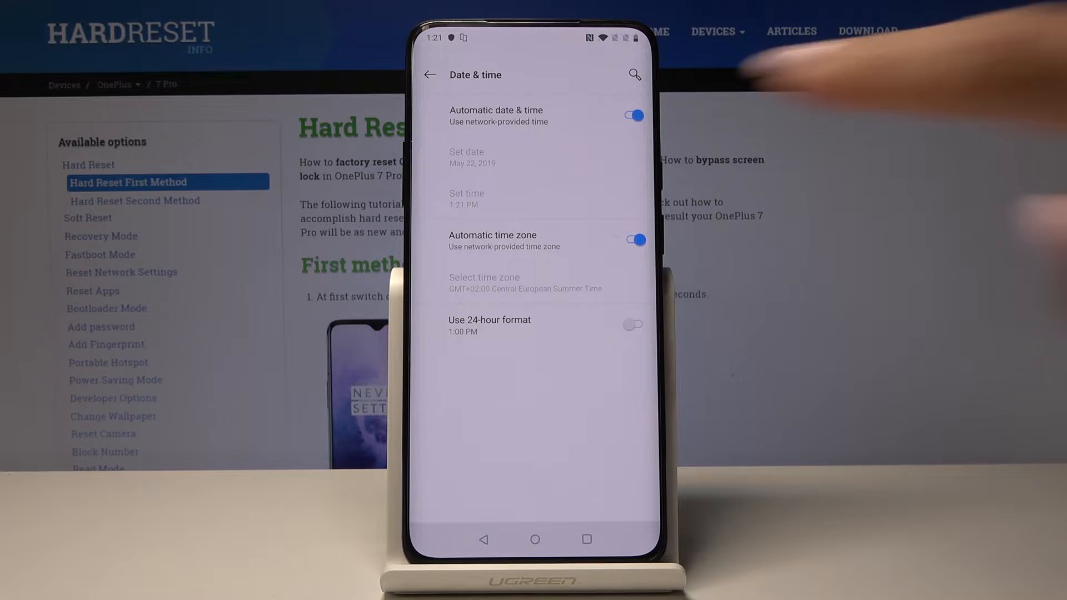
- Turn off automatic date & time and time zone, setting the clock to 6:21 PM
{"action": "left_click", "coordinate": [630, 115]}
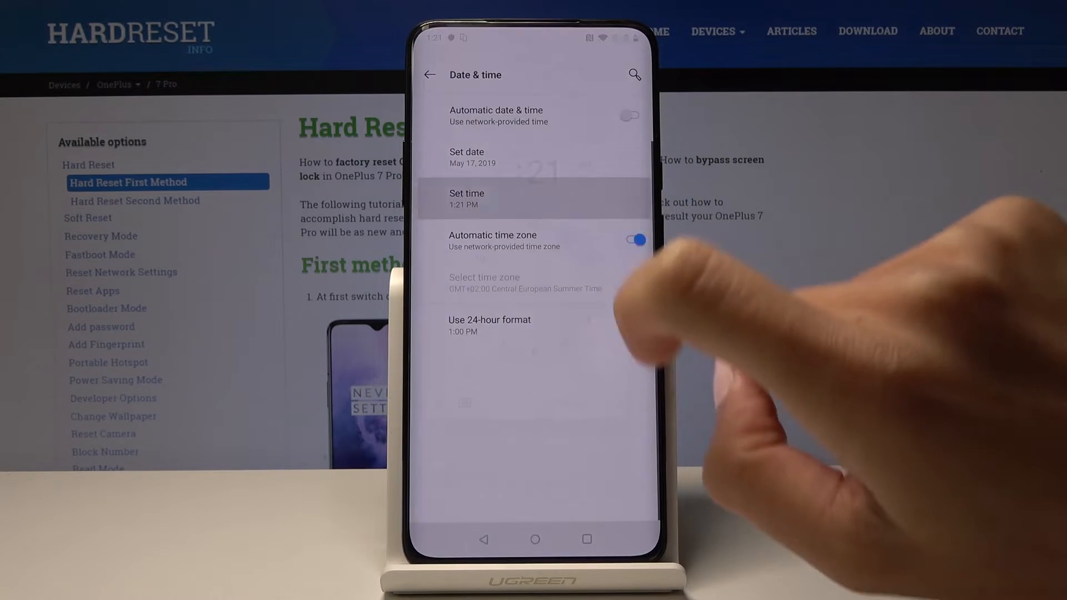
{"action": "left_click", "coordinate": [629, 324]}
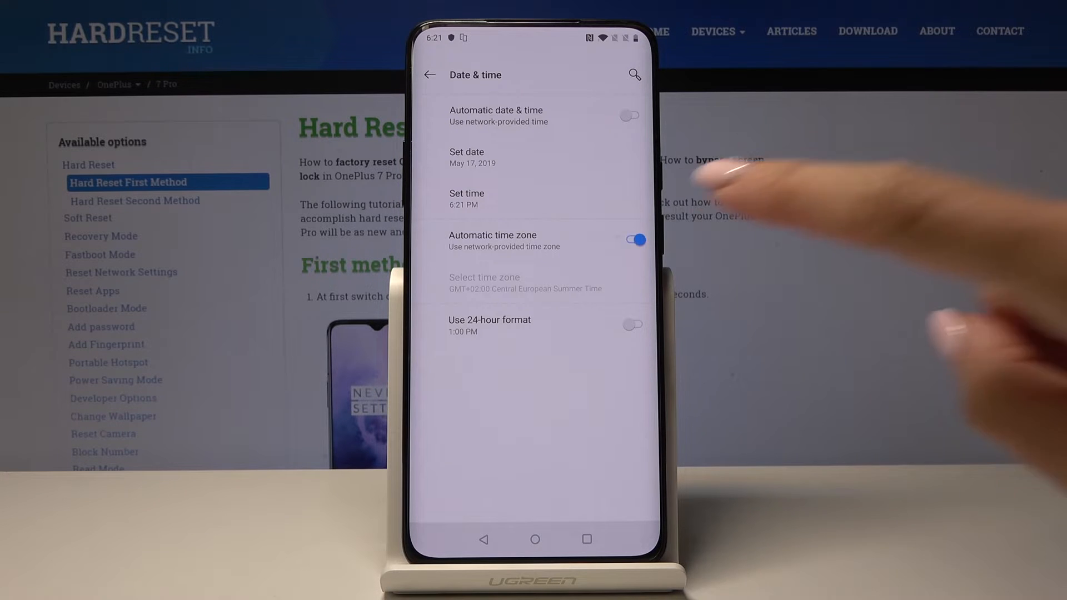
{"action": "left_click", "coordinate": [630, 240]}
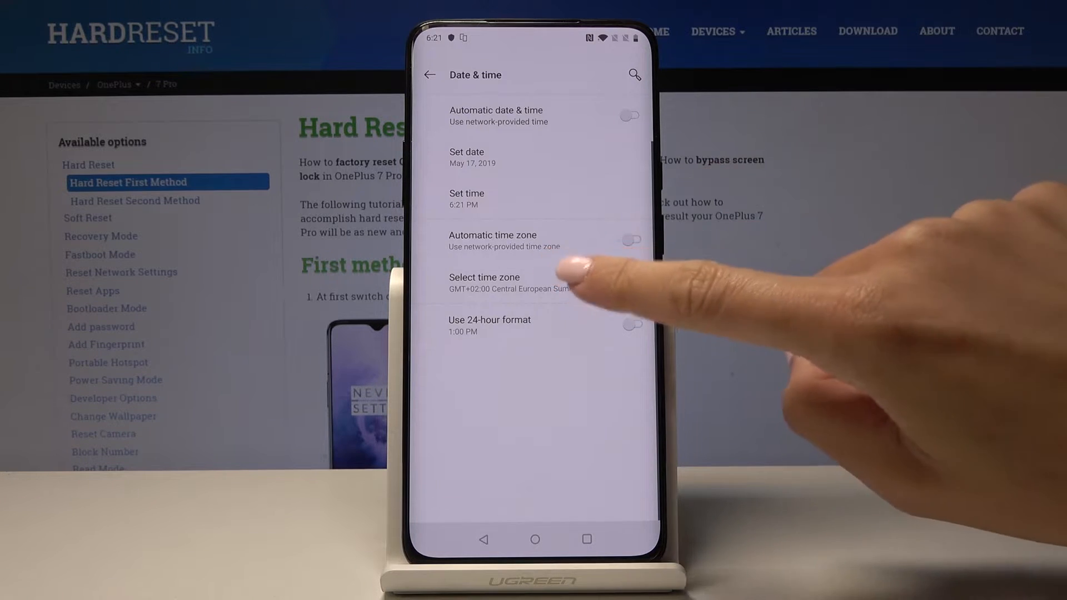
- Pick a region from the country list to switch to GMT+01:00 West Africa Standard Time
{"action": "left_click", "coordinate": [484, 276]}
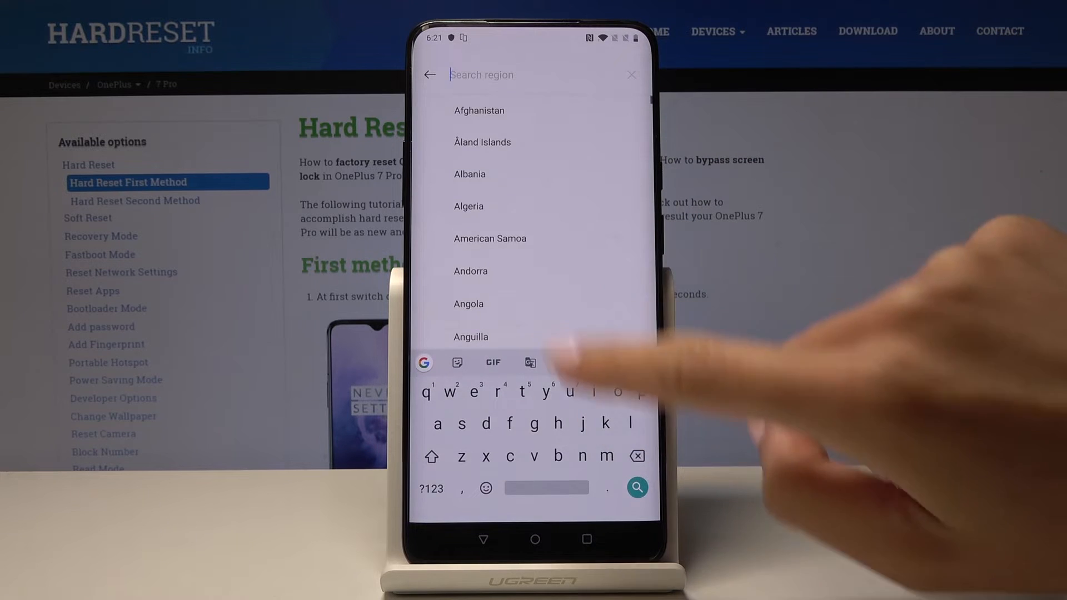
{"action": "left_click", "coordinate": [490, 239]}
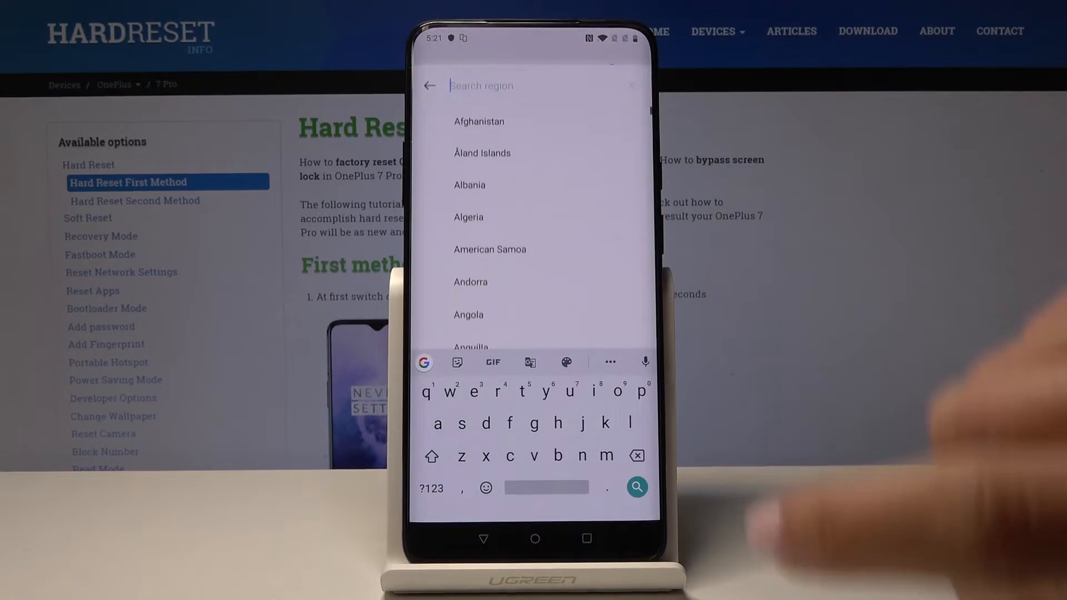
{"action": "scroll", "scroll_direction": "down", "scroll_amount": 3}
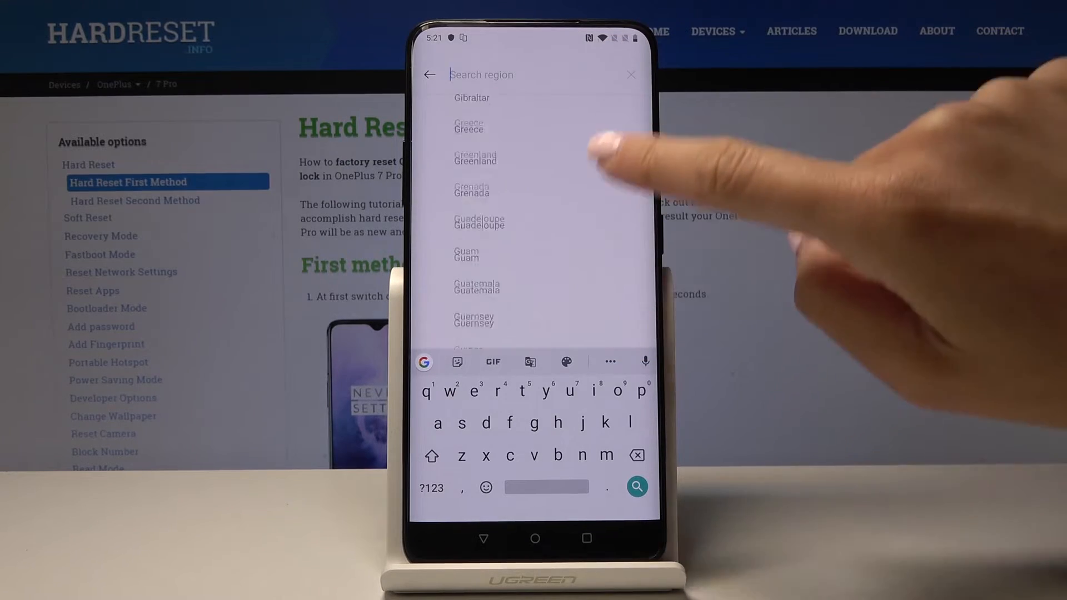
{"action": "scroll", "scroll_direction": "down", "scroll_amount": 3}
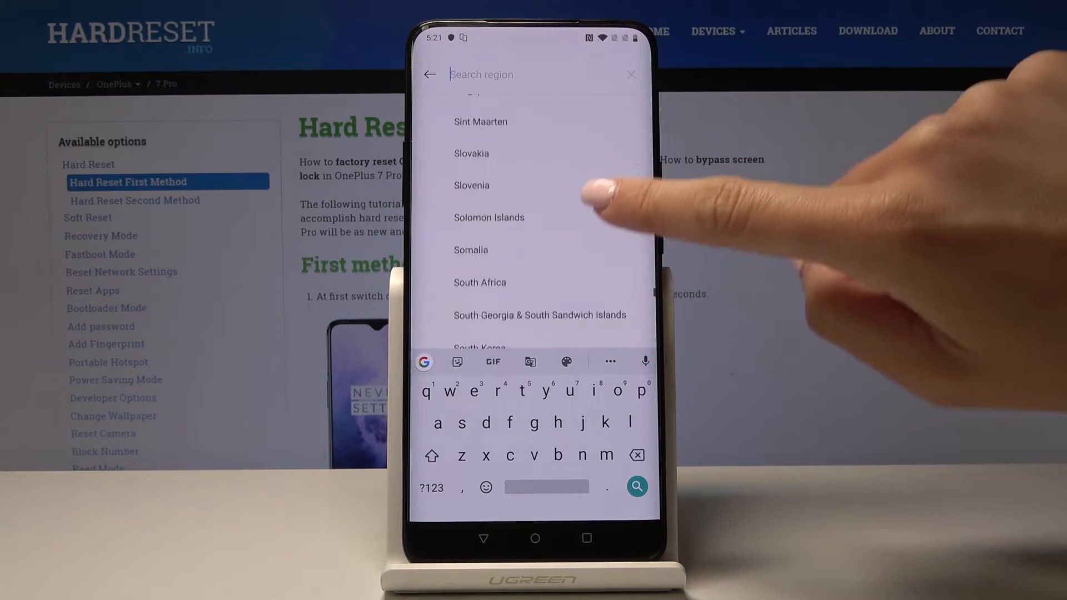
{"action": "left_click", "coordinate": [472, 185]}
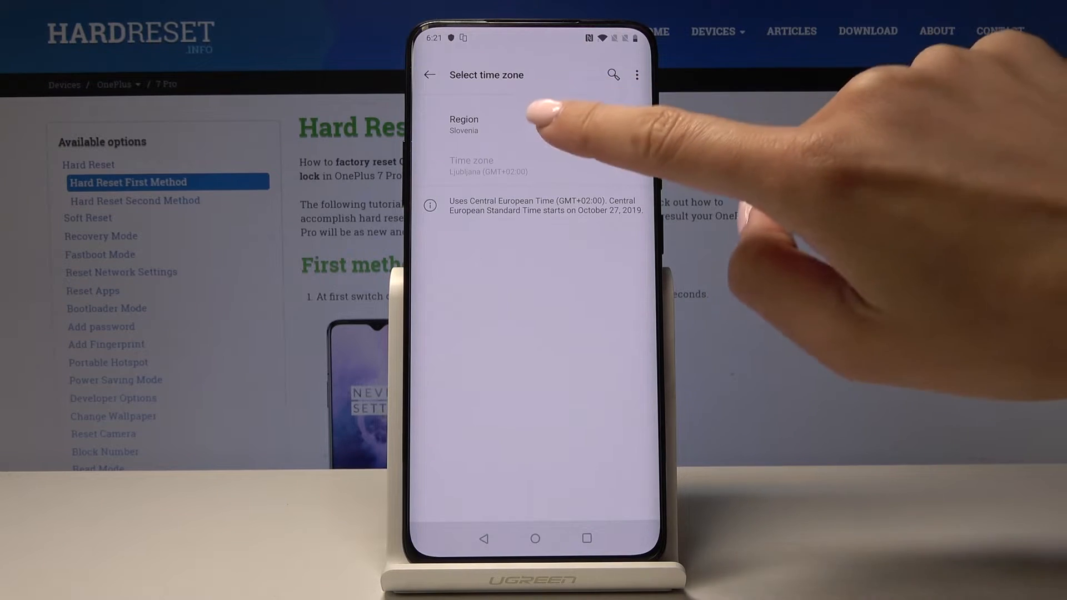
{"action": "mouse_move", "coordinate": [530, 122]}
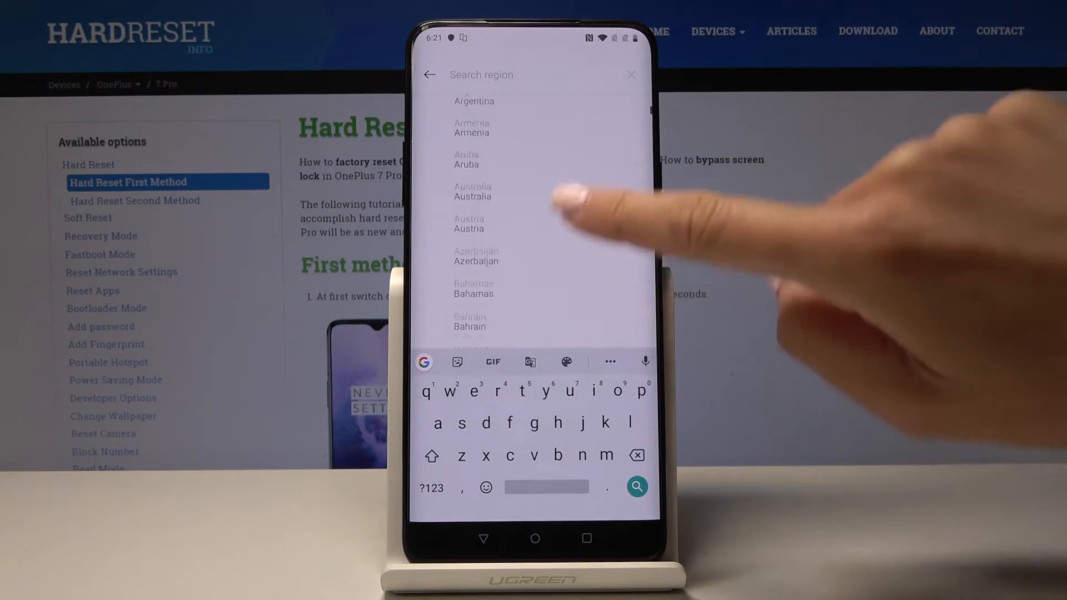
{"action": "scroll", "scroll_direction": "down", "scroll_amount": 3}
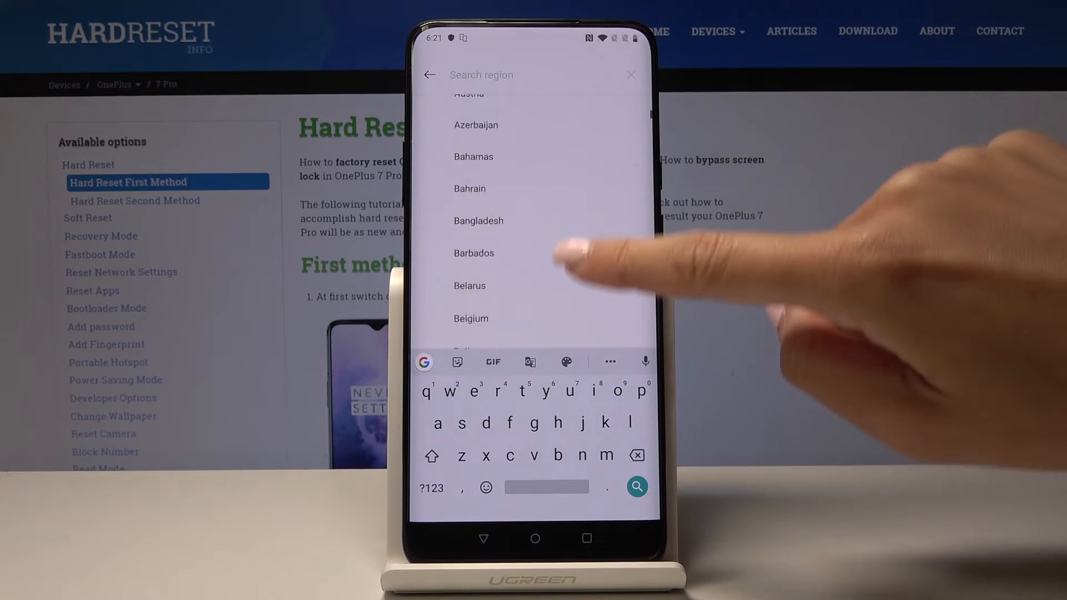
{"action": "scroll", "scroll_direction": "down", "scroll_amount": 3}
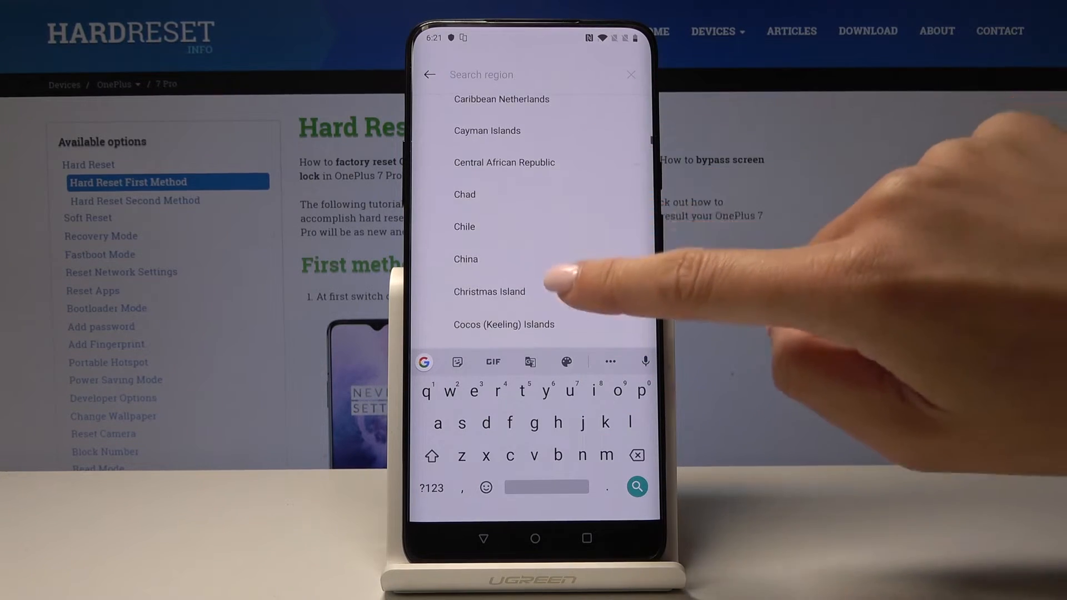
{"action": "left_click", "coordinate": [504, 162]}
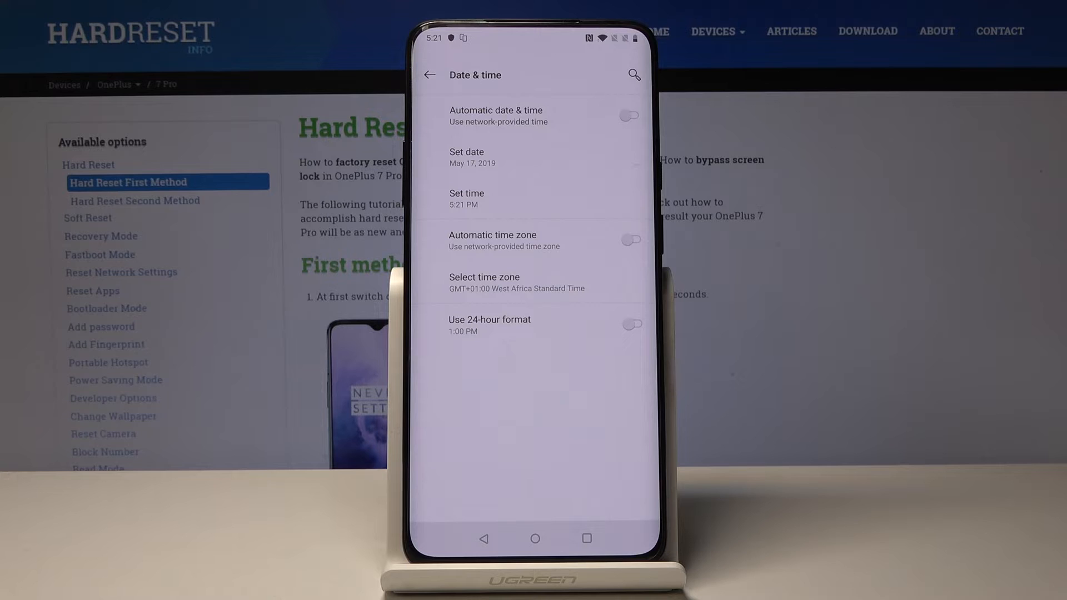
- Toggle 24-hour format back off, then re-enable automatic time zone and automatic date & time
{"action": "left_click", "coordinate": [630, 324]}
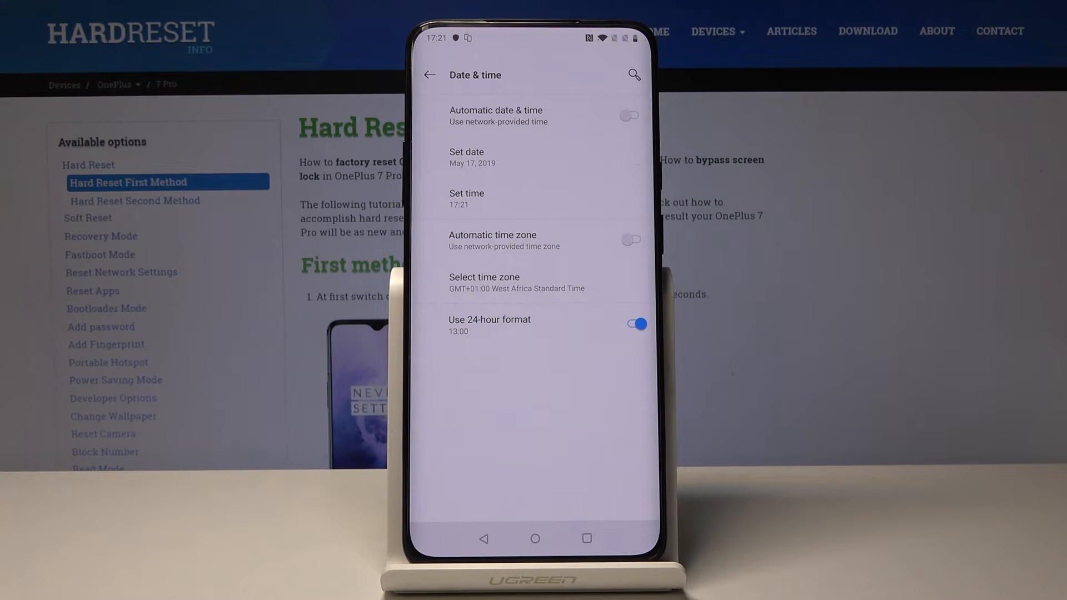
{"action": "left_click", "coordinate": [630, 324]}
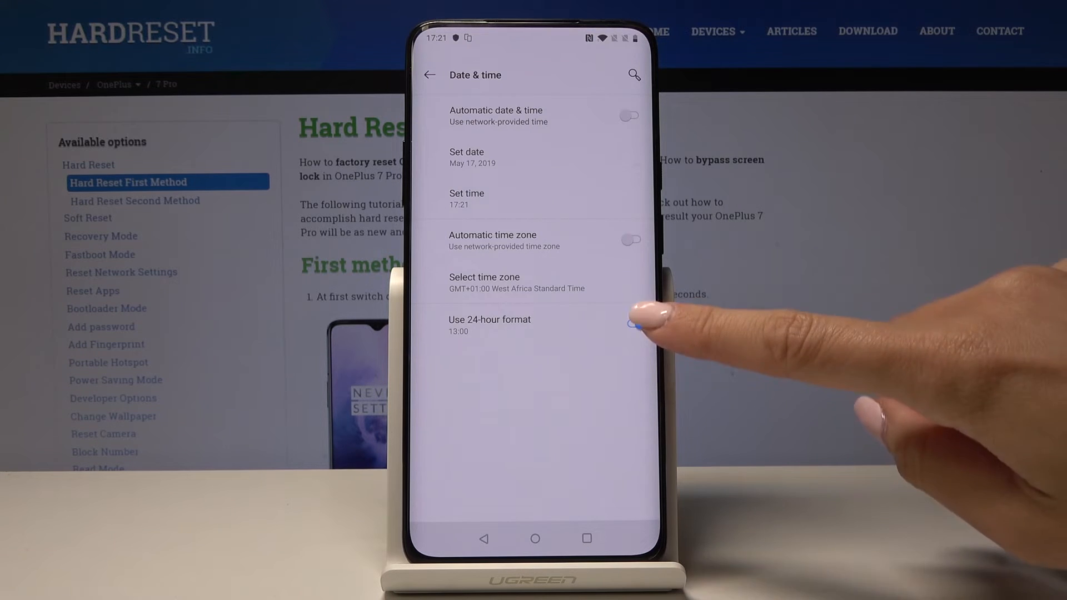
{"action": "left_click", "coordinate": [628, 324]}
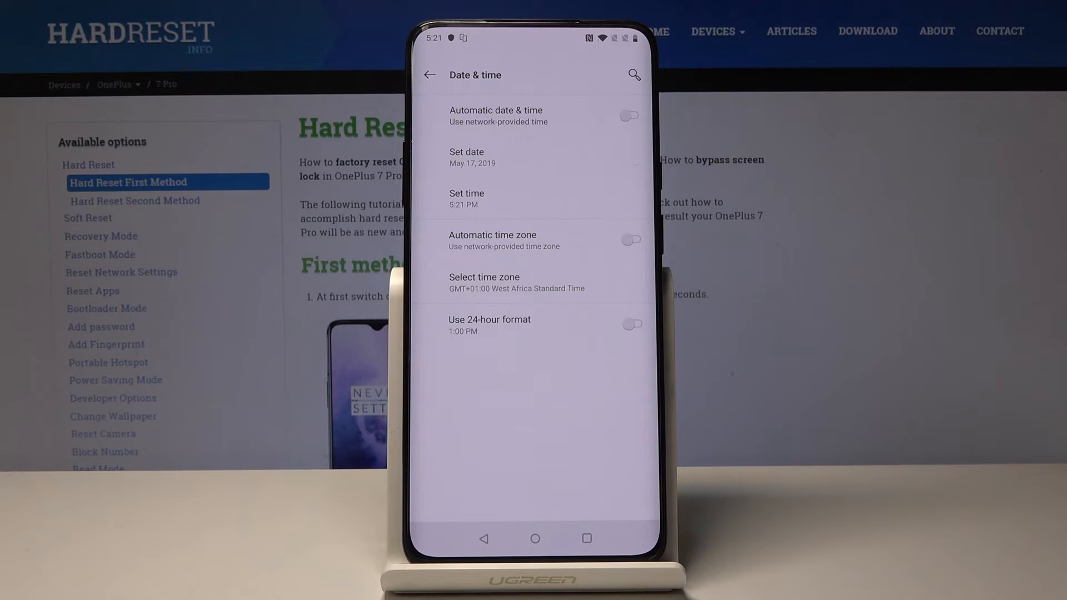
{"action": "left_click", "coordinate": [630, 240]}
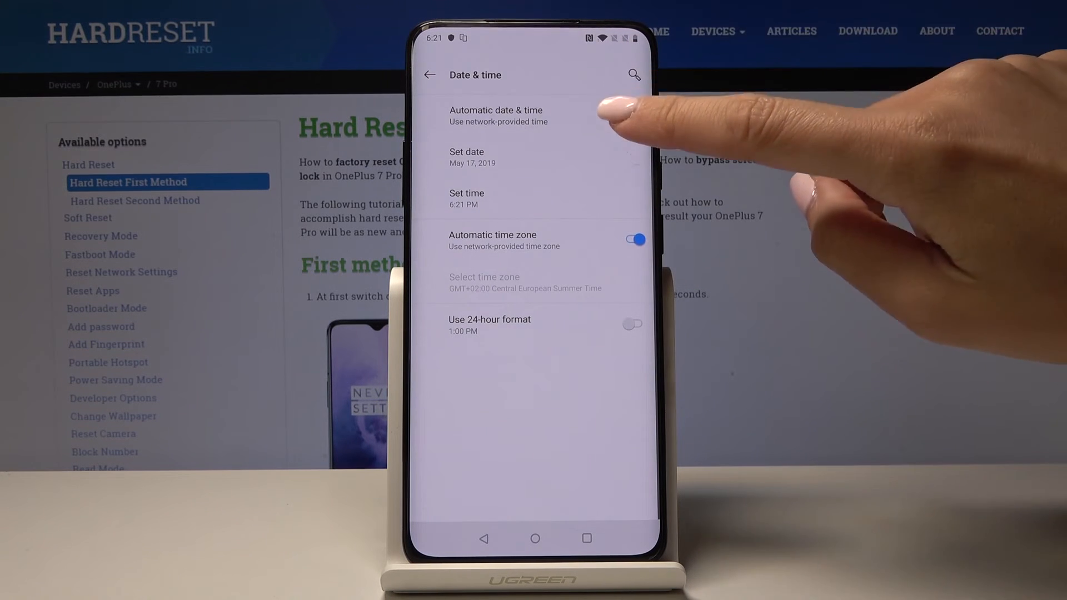
{"action": "left_click", "coordinate": [631, 116]}
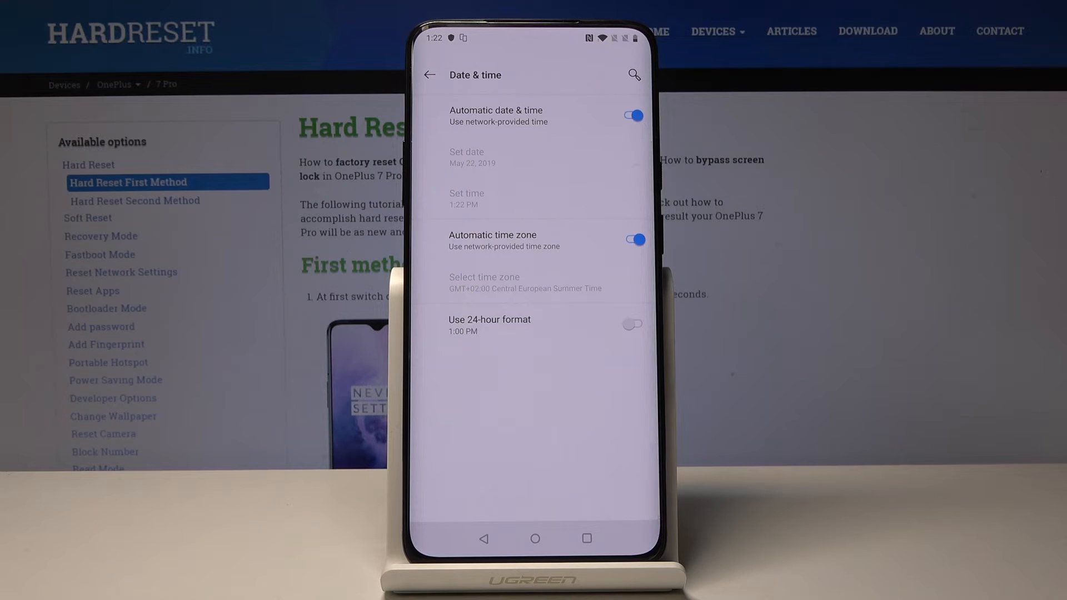